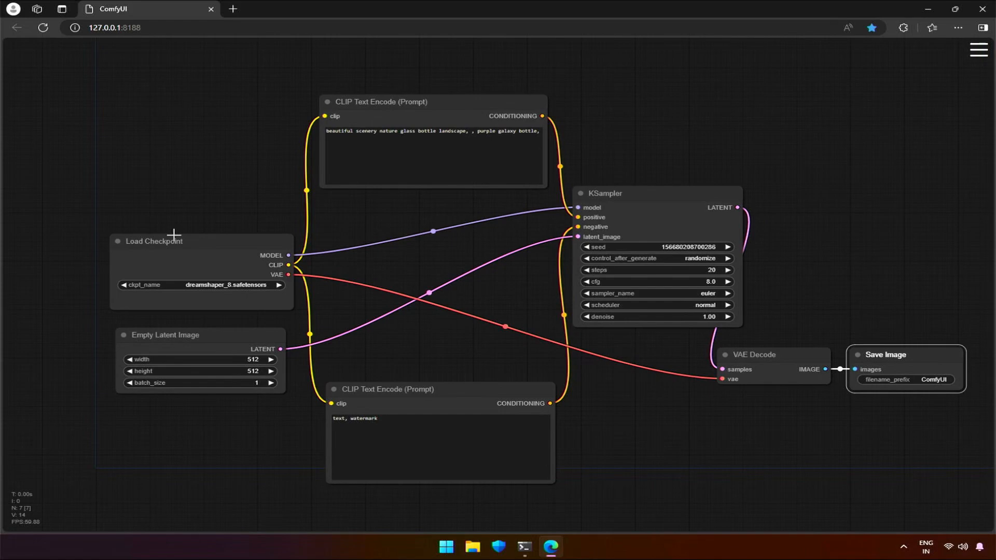
pyautogui.moveTo(205, 350)
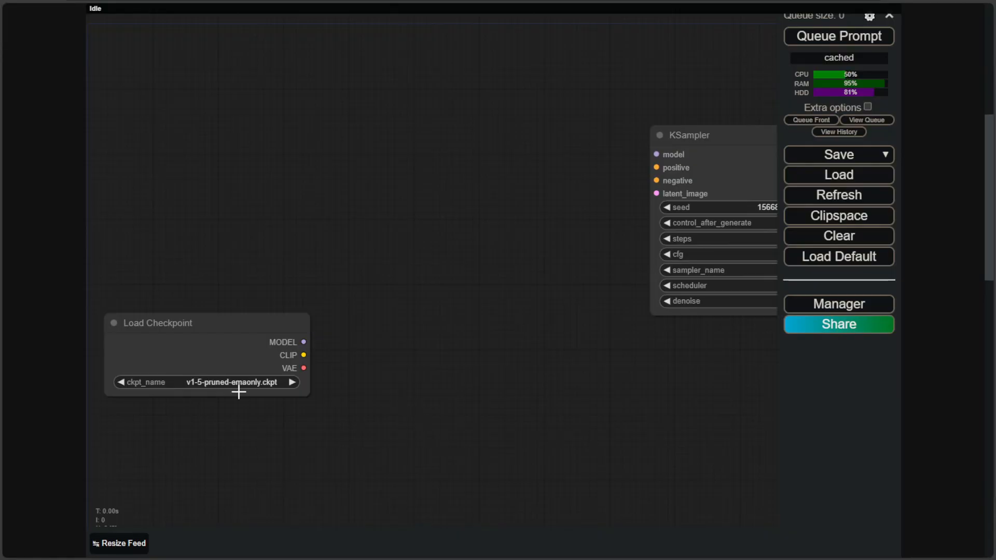
pyautogui.moveTo(252, 373)
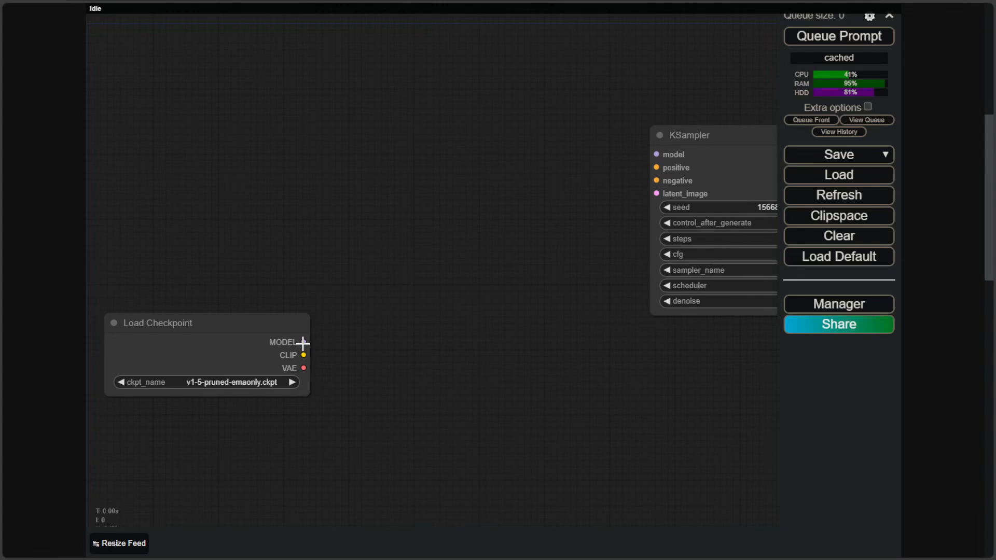
# Wire Load Checkpoint's MODEL output into the KSampler's model input
pyautogui.moveTo(304, 341); pyautogui.dragTo(657, 155)
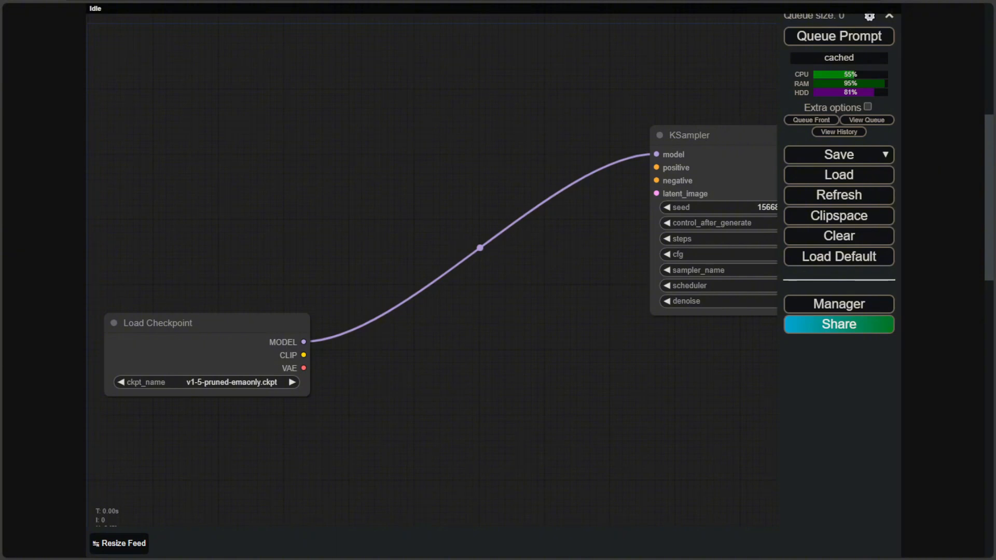
pyautogui.click(838, 36)
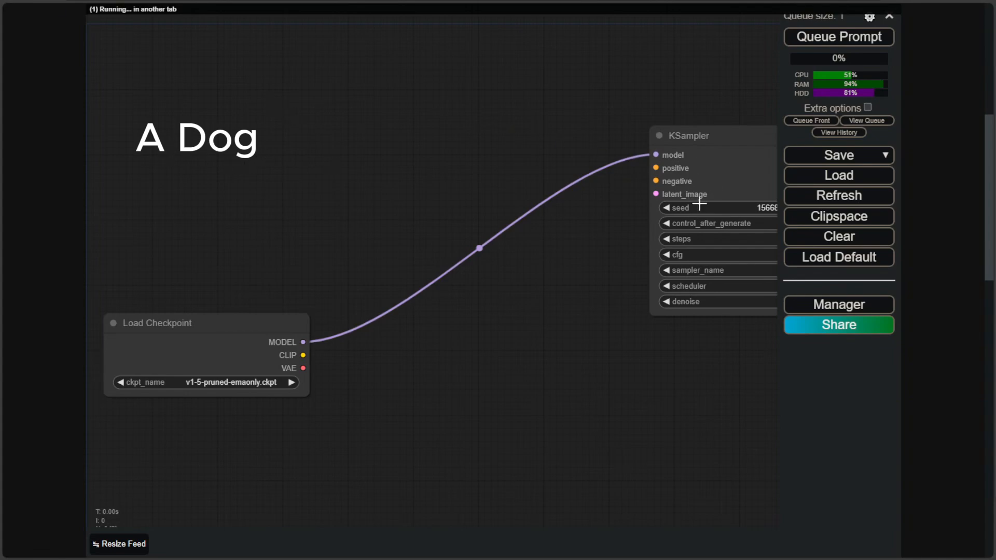
pyautogui.moveTo(701, 195)
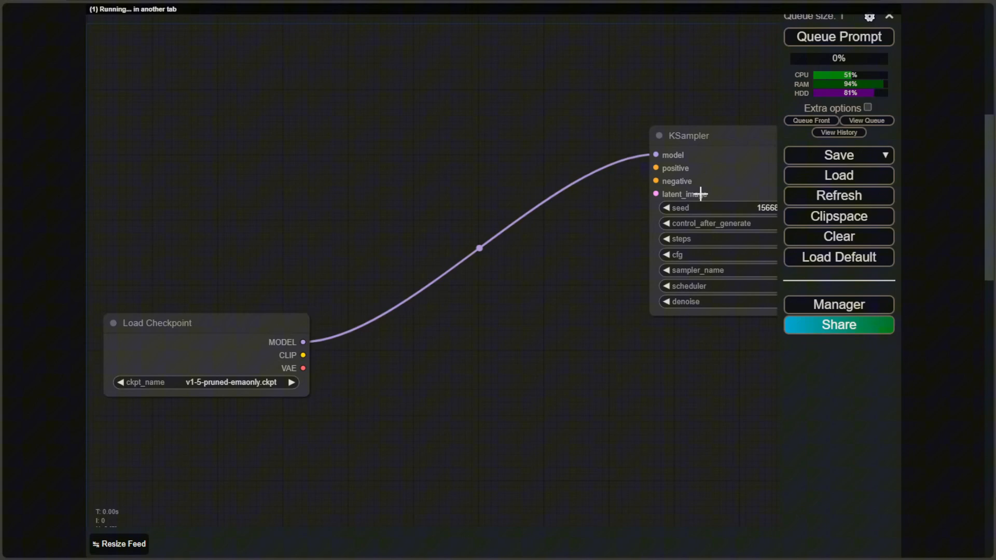
pyautogui.moveTo(174, 154)
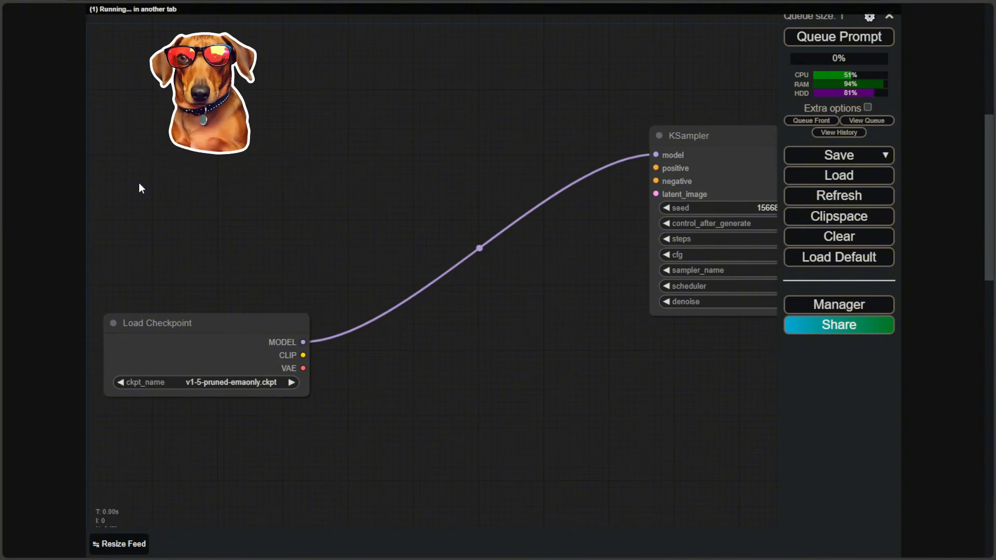
pyautogui.moveTo(323, 127)
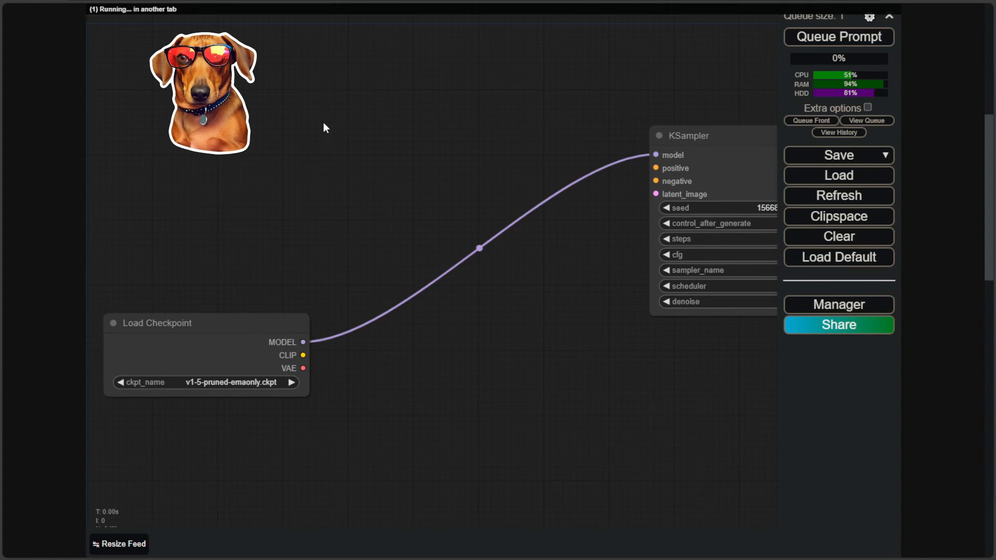
pyautogui.moveTo(704, 171)
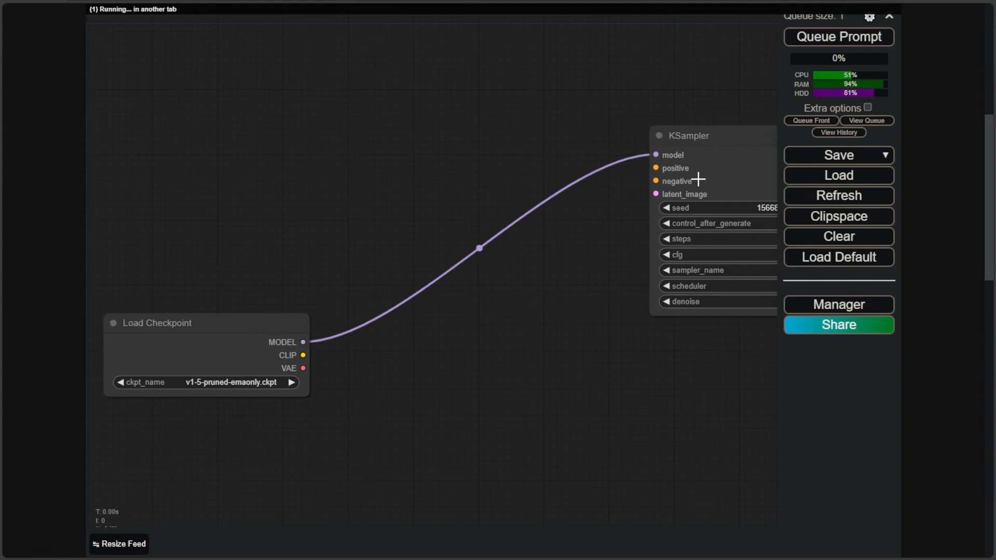
pyautogui.moveTo(695, 178)
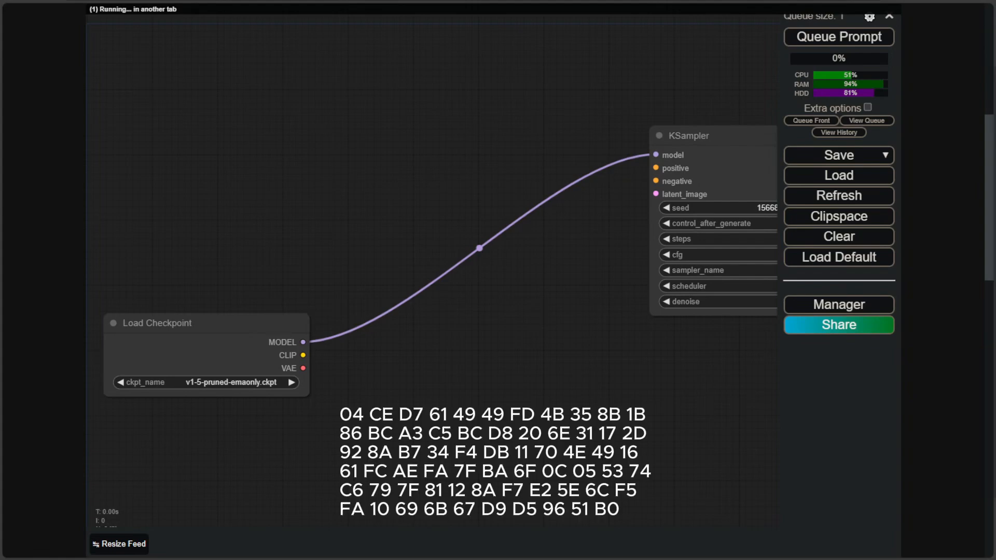
pyautogui.moveTo(697, 180)
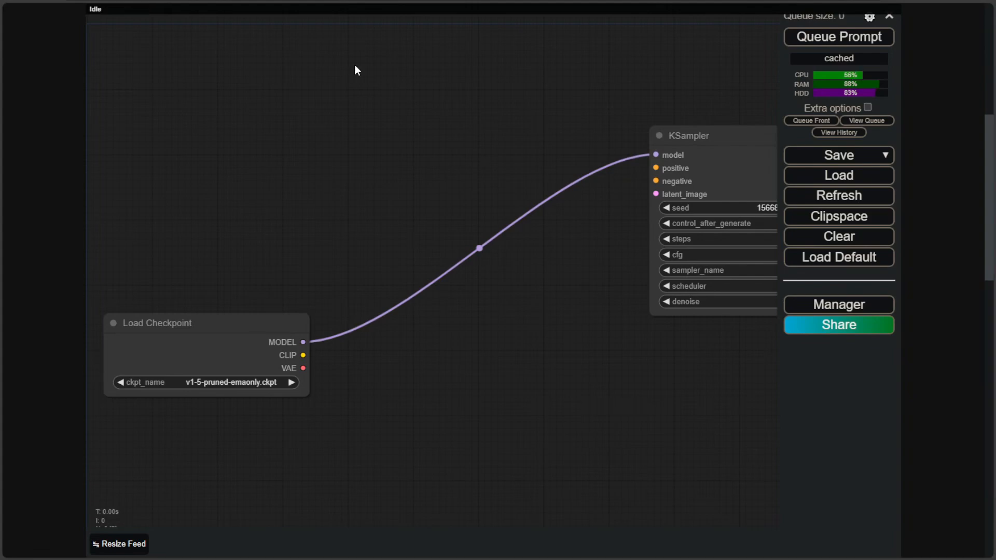
# Add CLIP Text Encode nodes and wire their CONDITIONING into KSampler's positive and negative inputs
pyautogui.rightClick(355, 69)
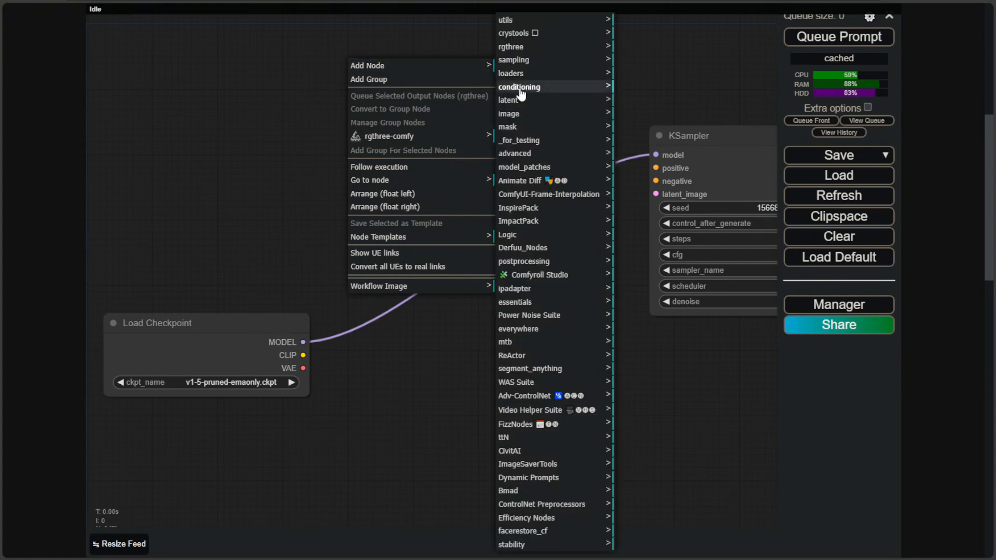
pyautogui.moveTo(518, 87)
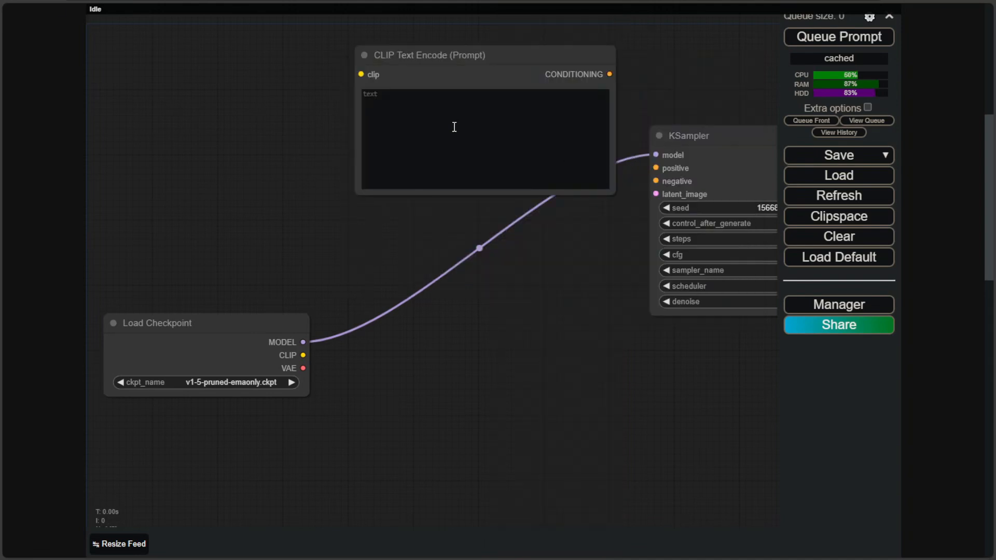
pyautogui.moveTo(568, 115)
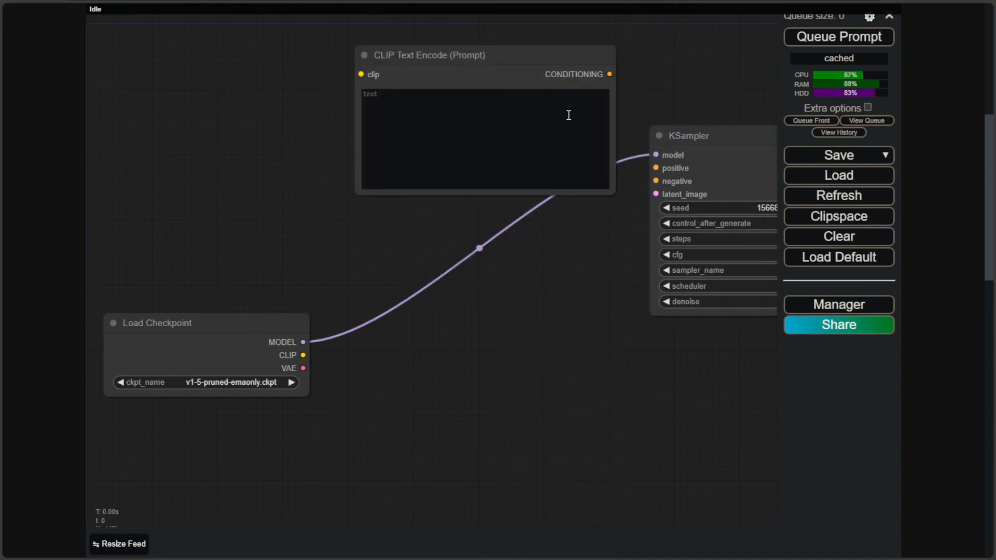
pyautogui.moveTo(615, 111)
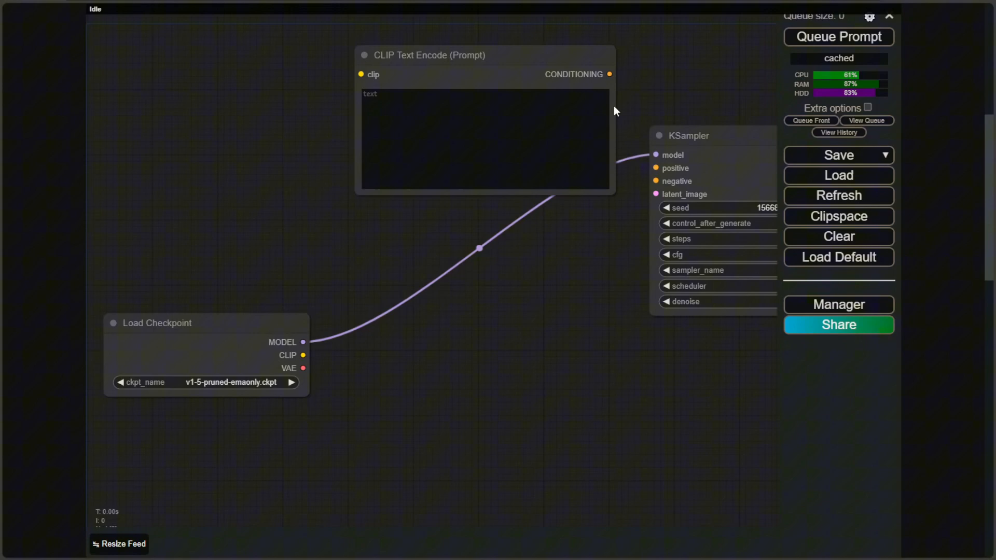
pyautogui.moveTo(608, 74); pyautogui.dragTo(655, 168)
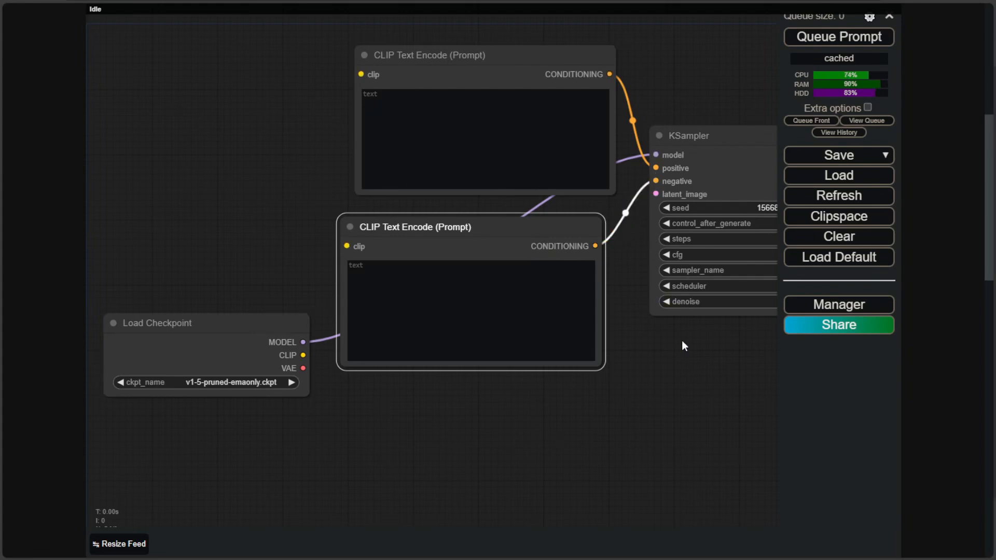
pyautogui.moveTo(682, 347); pyautogui.dragTo(467, 356)
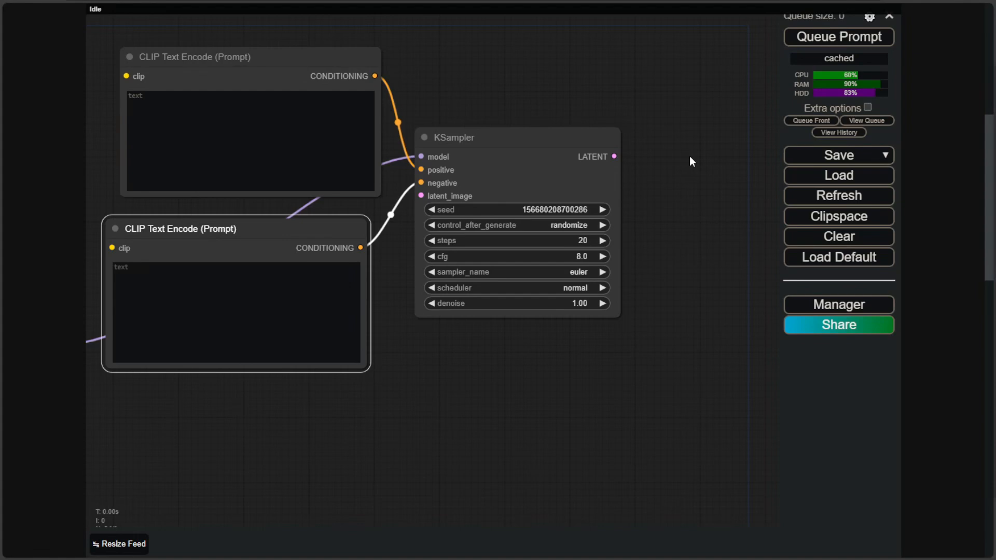
pyautogui.moveTo(700, 158)
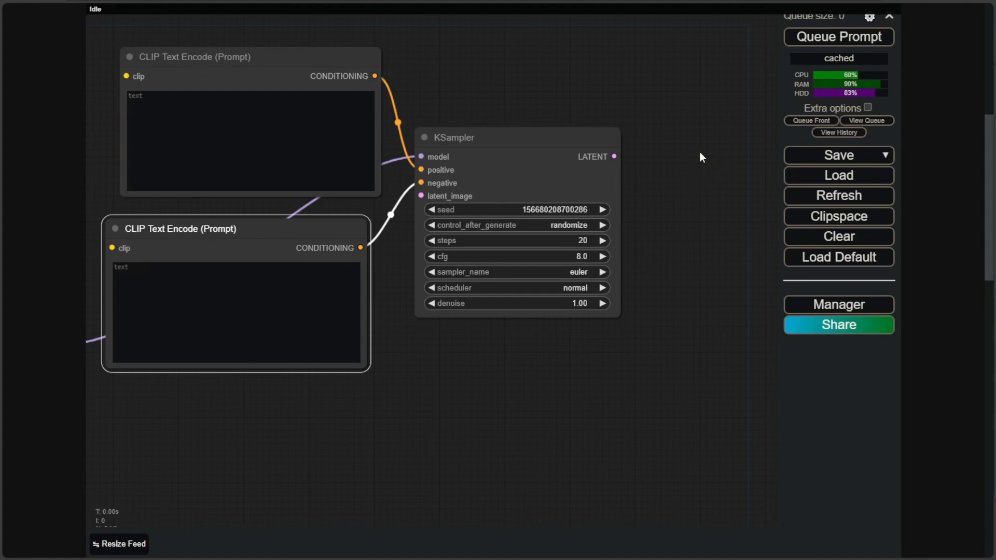
pyautogui.moveTo(687, 174)
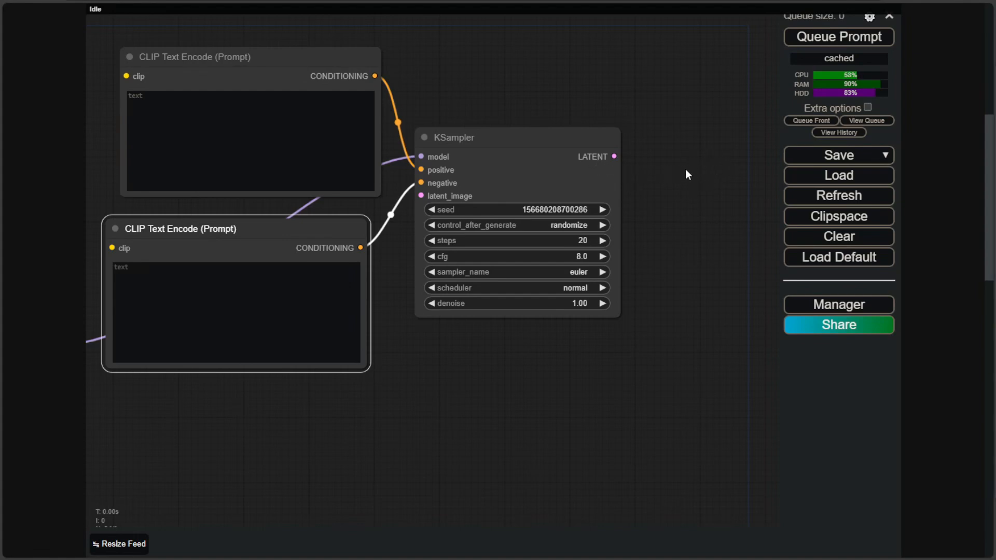
# Add a VAE Decode node and feed the KSampler's LATENT into its samples input
pyautogui.rightClick(686, 174)
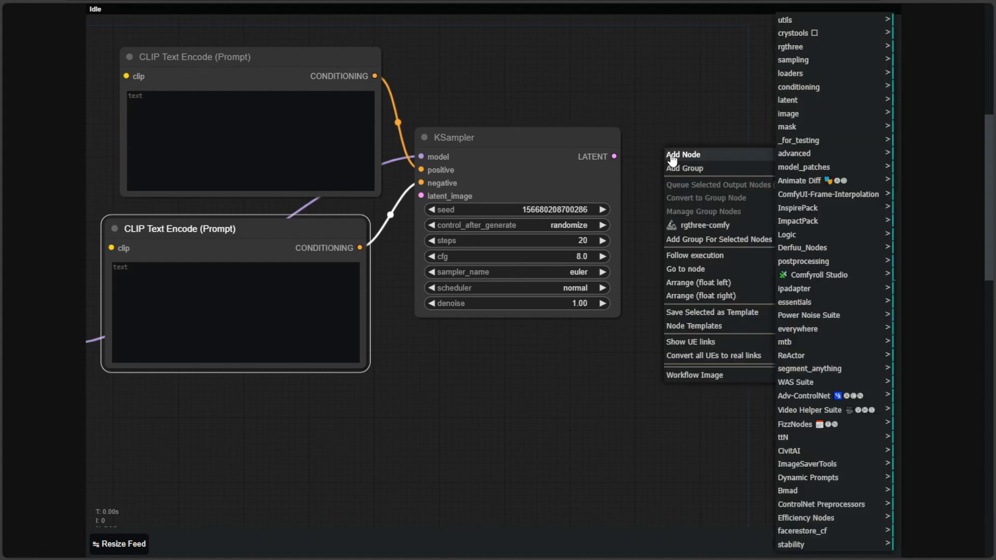
pyautogui.moveTo(789, 100)
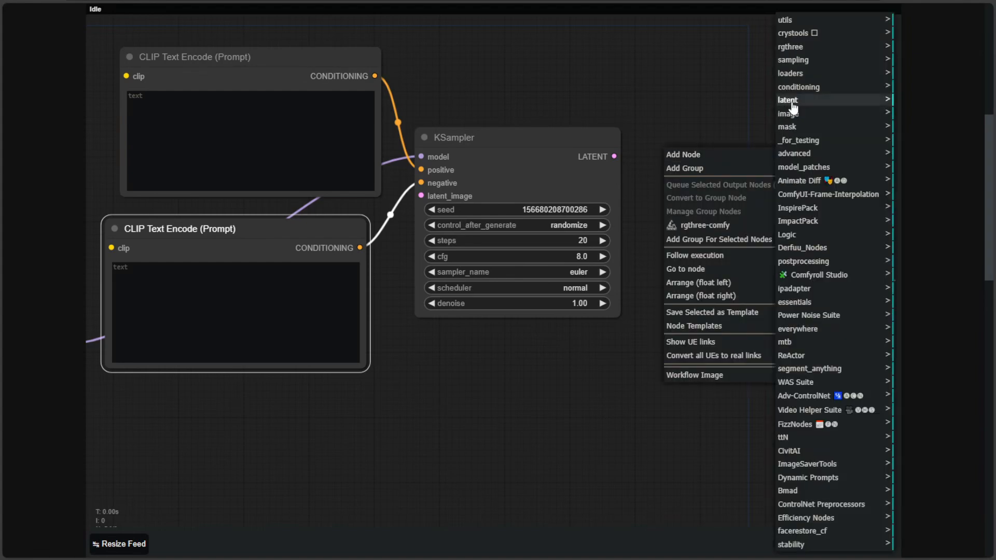
pyautogui.moveTo(787, 100)
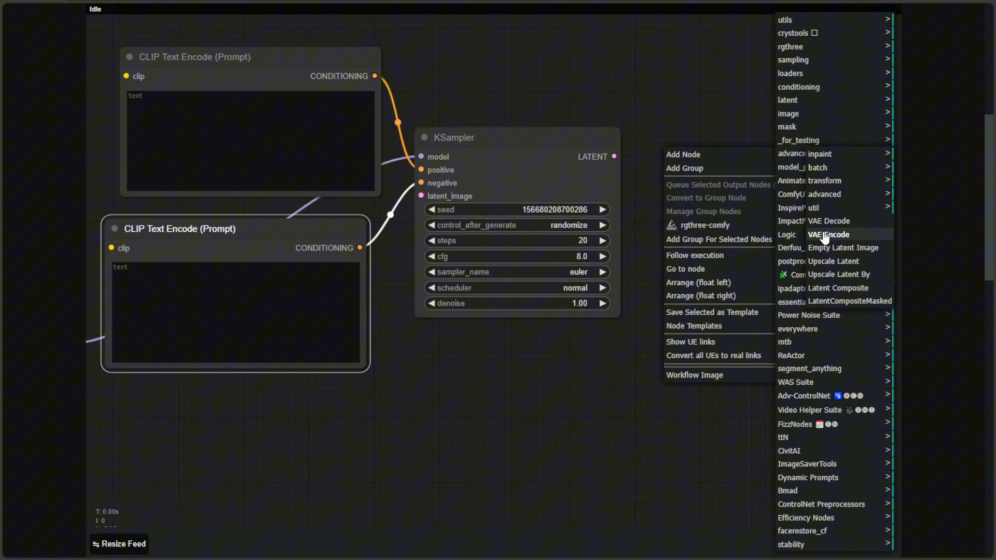
pyautogui.moveTo(838, 220)
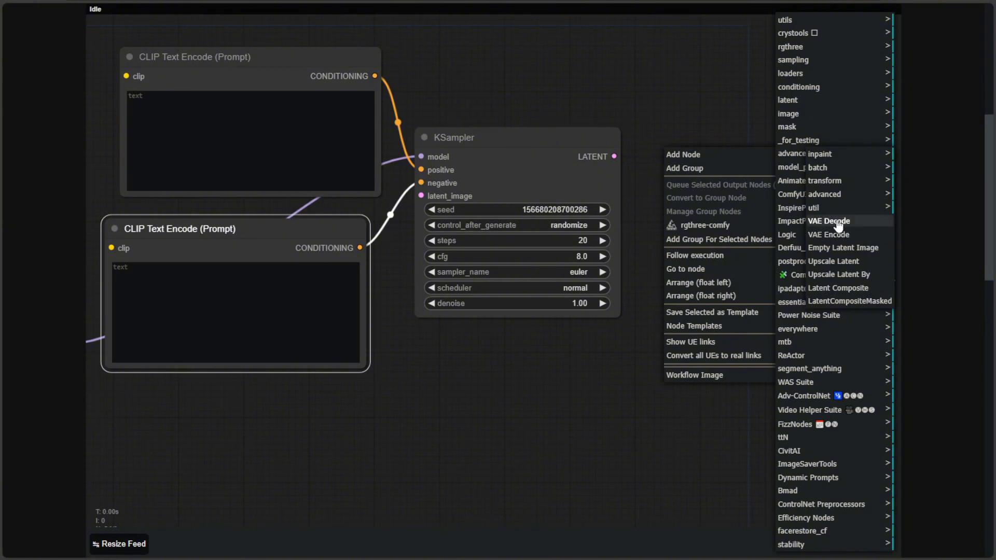
pyautogui.click(828, 220)
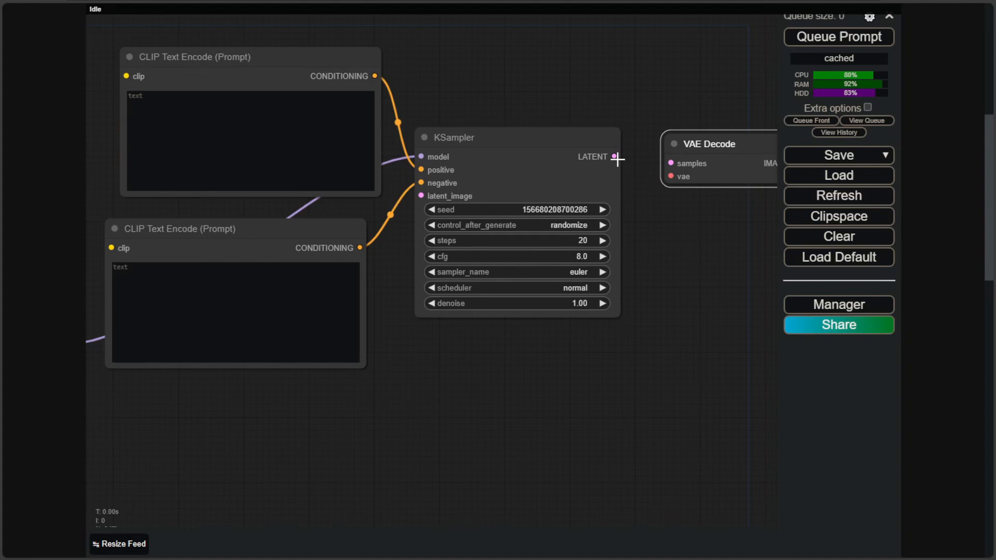
pyautogui.moveTo(615, 157); pyautogui.dragTo(671, 163)
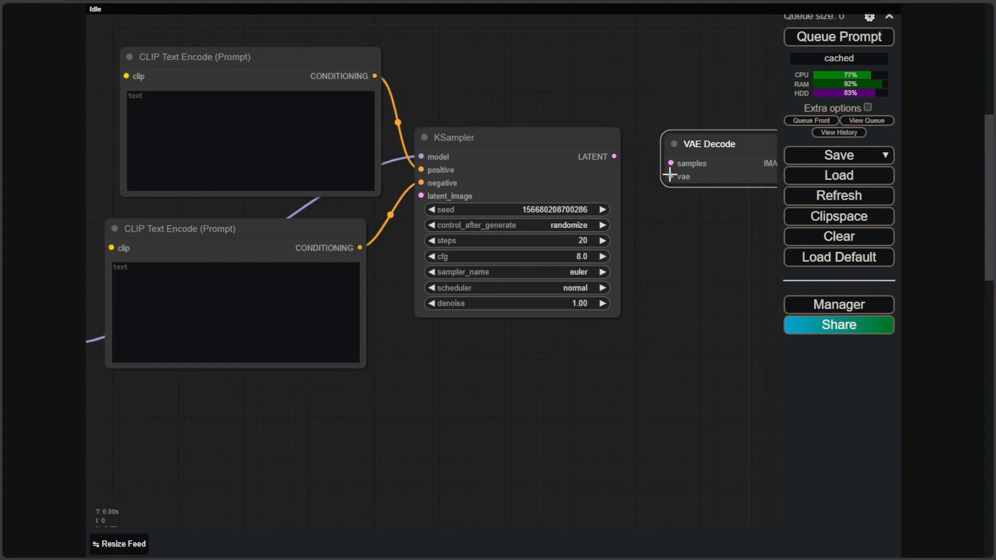
pyautogui.moveTo(613, 156); pyautogui.dragTo(647, 170)
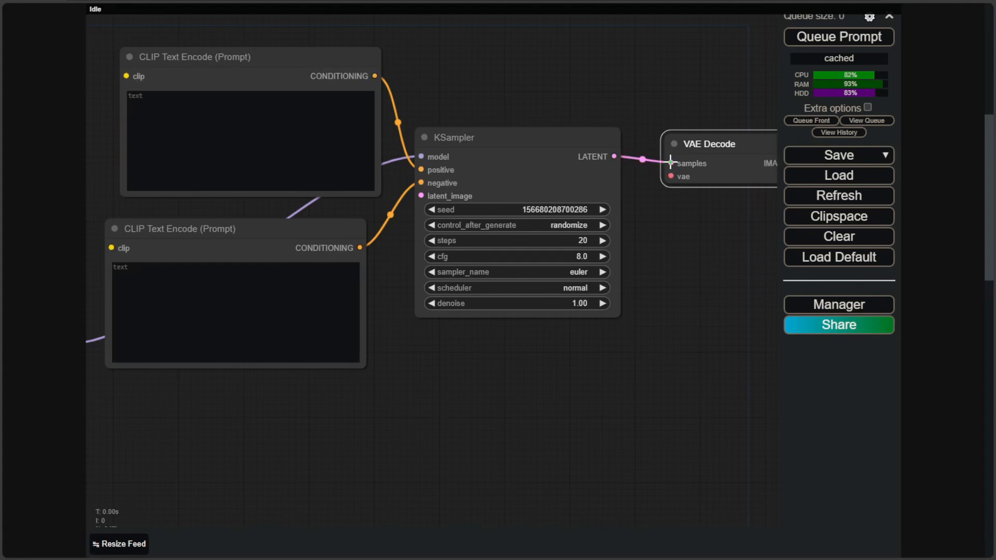
pyautogui.moveTo(714, 143)
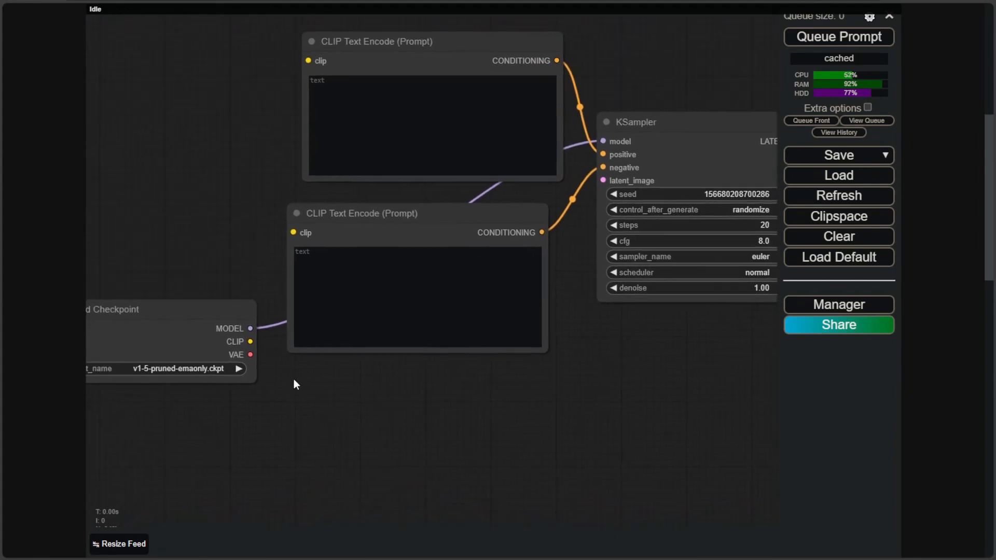
# Wire the checkpoint's VAE and CLIP onward and set the positive prompt to 'A dog'
pyautogui.moveTo(250, 341); pyautogui.dragTo(308, 60)
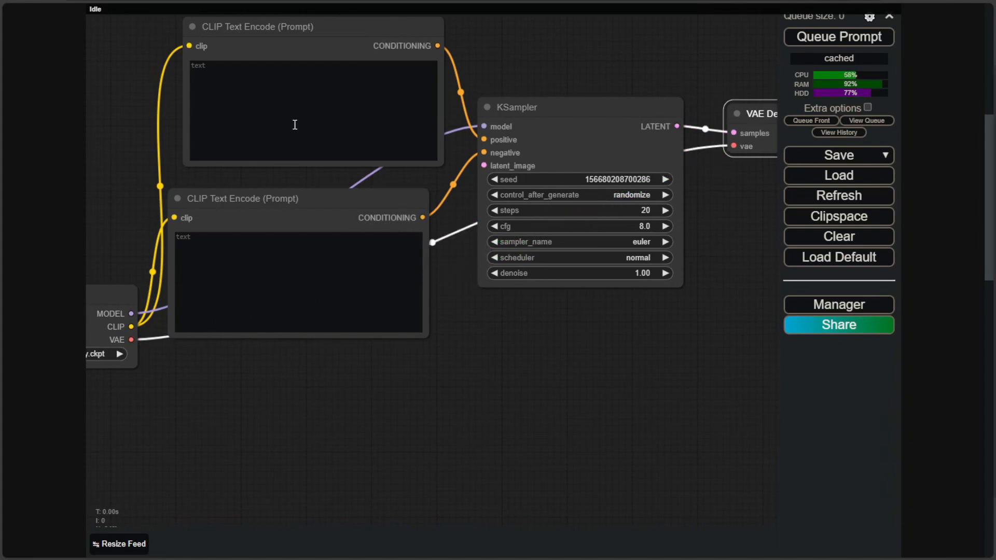
pyautogui.write('A dog')
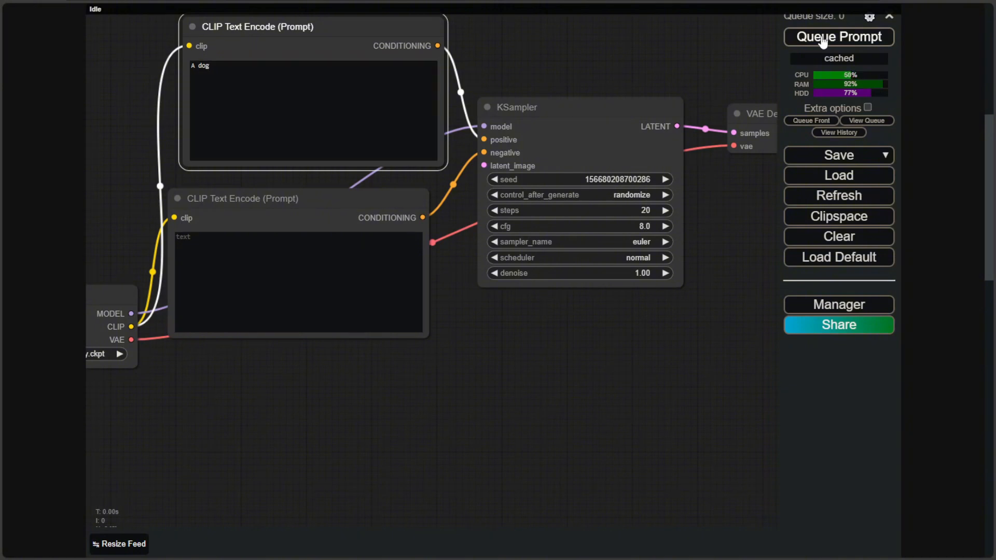
# Queue the prompt, wire VAE Decode's IMAGE into Save Image, and queue again
pyautogui.click(838, 36)
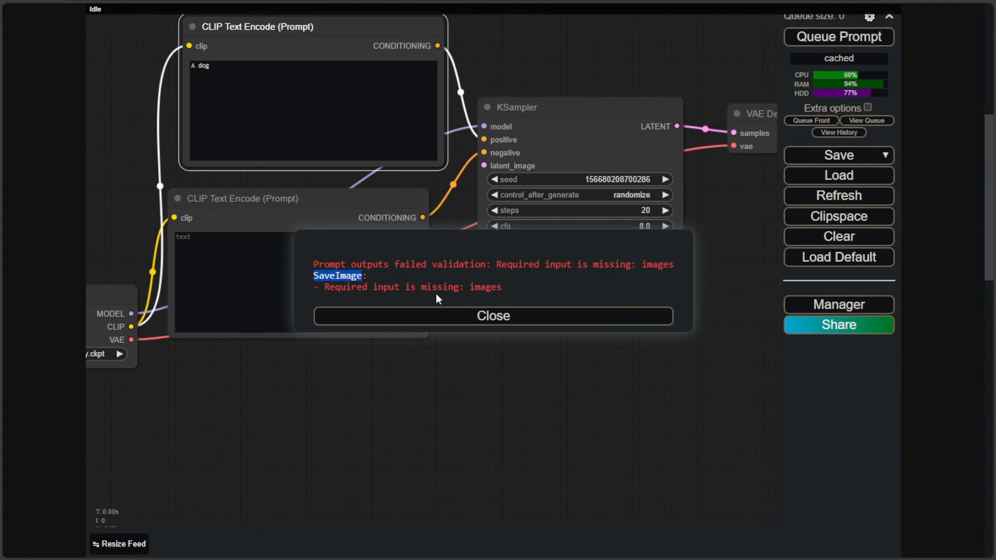
pyautogui.click(493, 315)
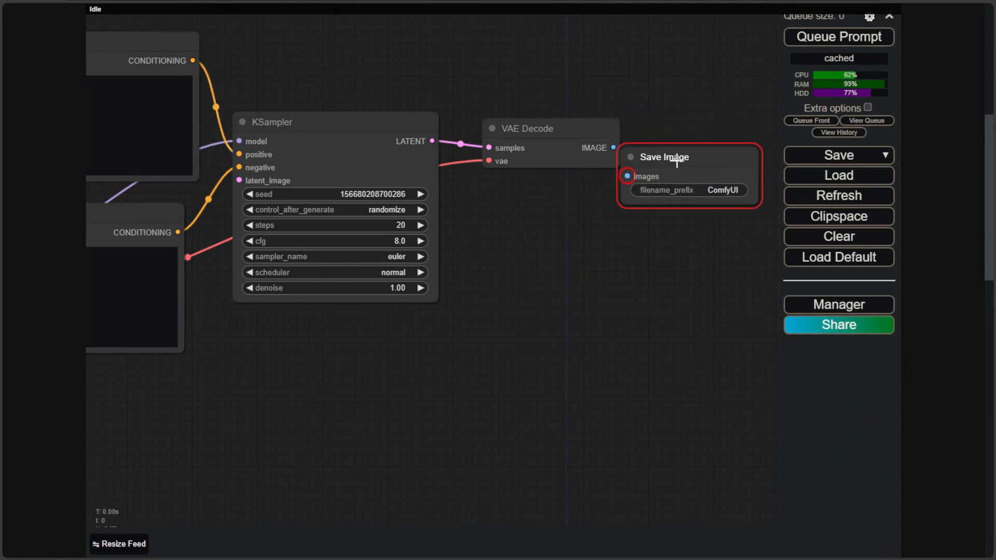
pyautogui.moveTo(667, 156); pyautogui.dragTo(550, 209)
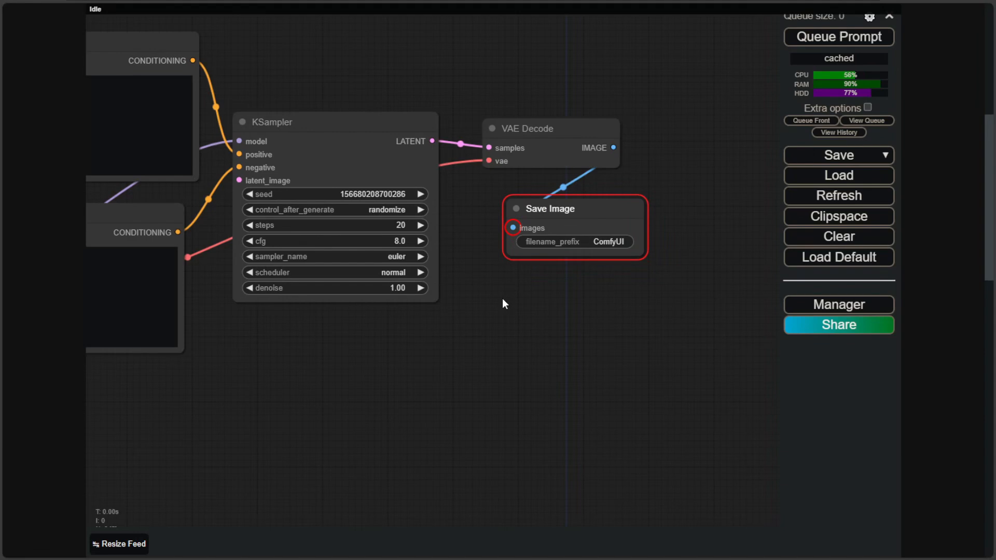
pyautogui.moveTo(480, 352)
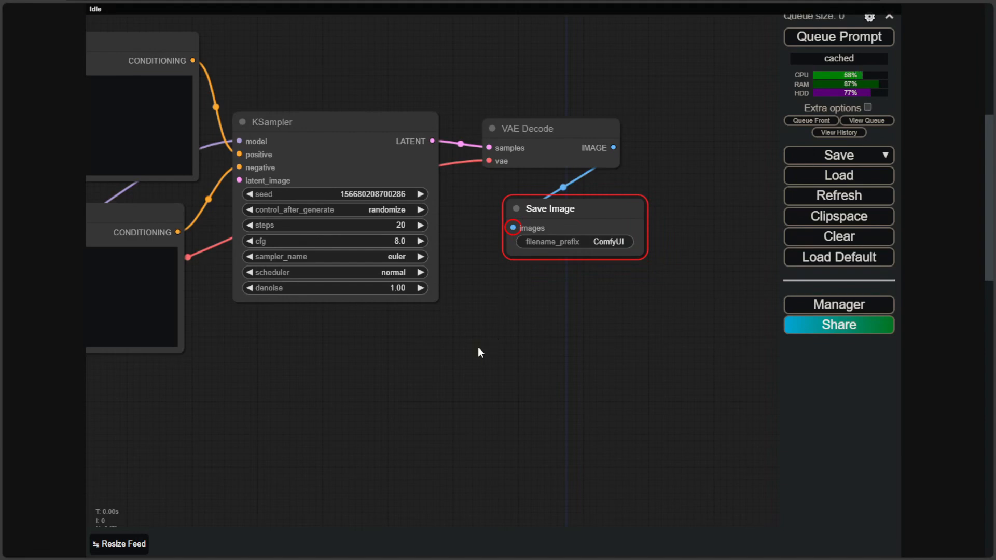
pyautogui.click(838, 36)
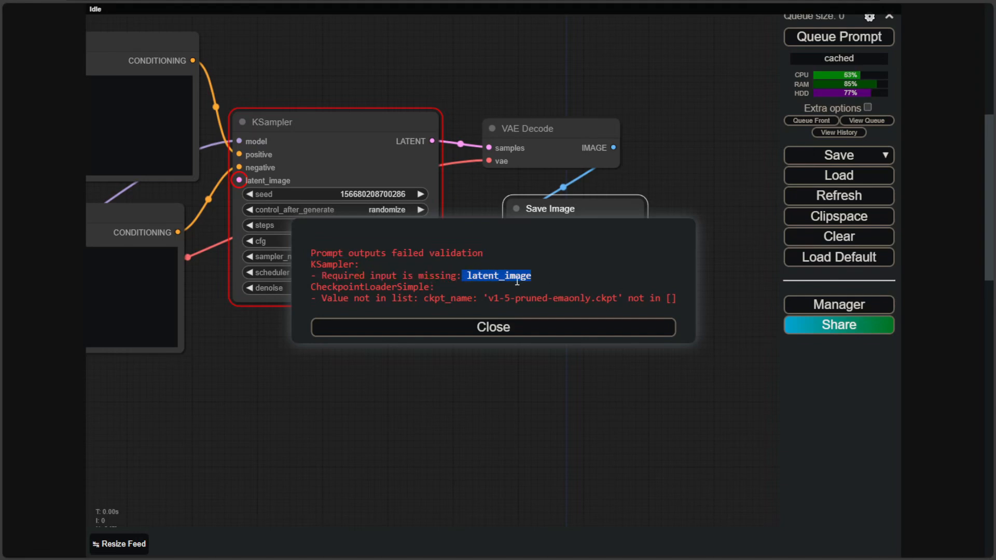
# Dismiss the error and feed a 512×512 Empty Latent Image into KSampler's latent_image, relinking MODEL
pyautogui.click(493, 327)
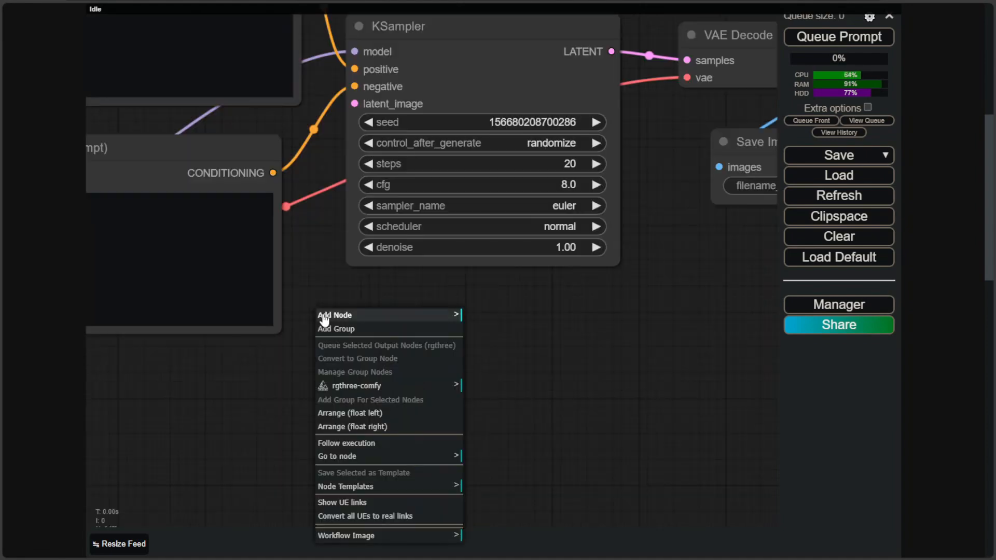
pyautogui.moveTo(335, 315)
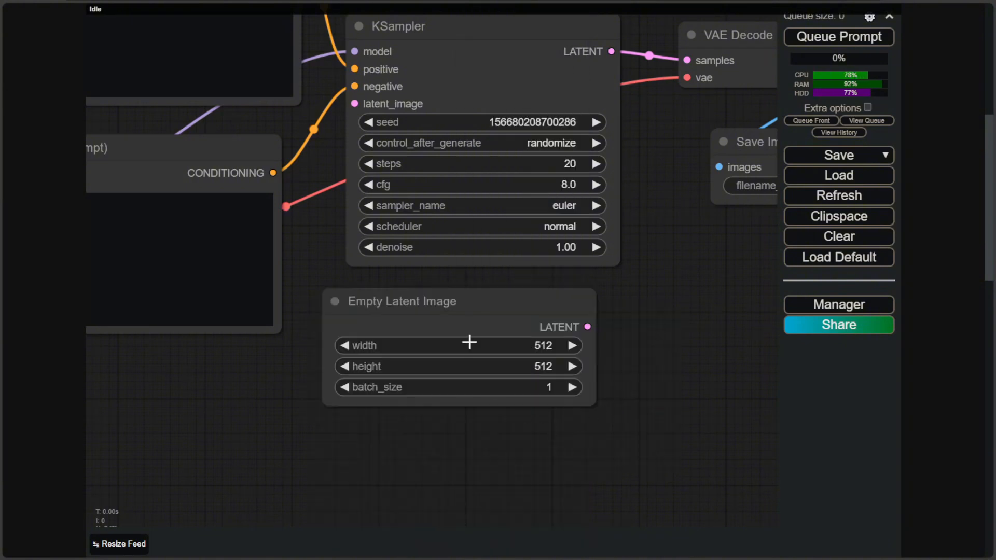
pyautogui.moveTo(403, 301); pyautogui.dragTo(289, 389)
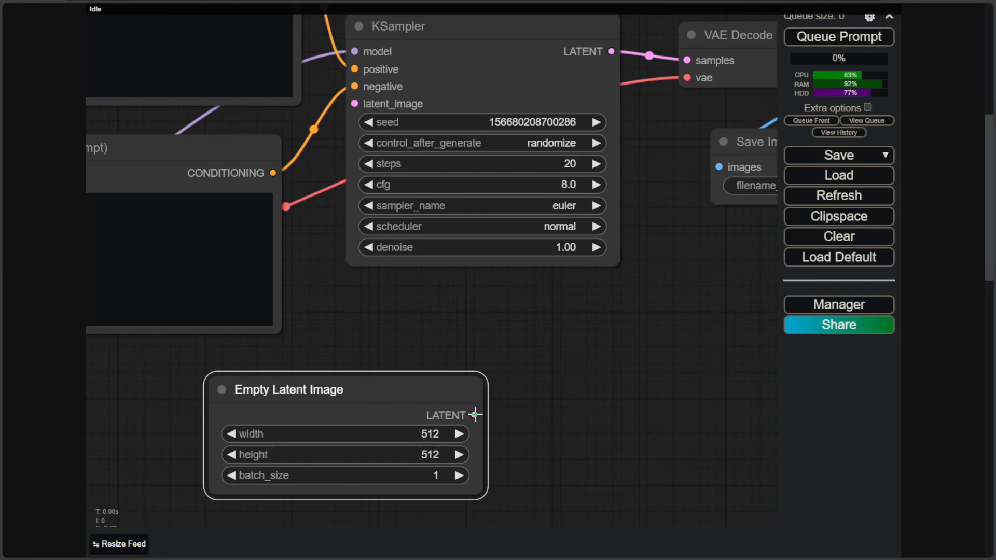
pyautogui.moveTo(473, 415); pyautogui.dragTo(353, 103)
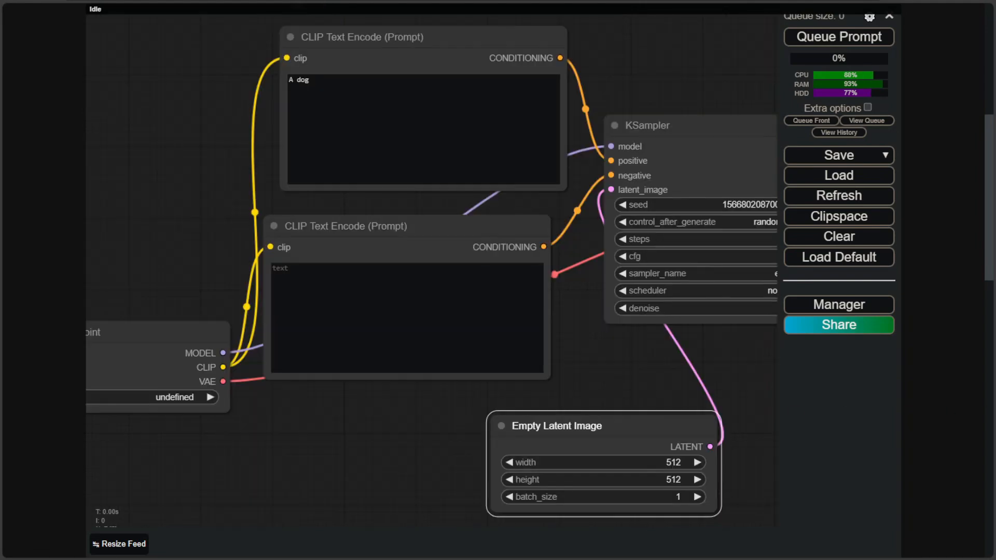
pyautogui.moveTo(612, 146)
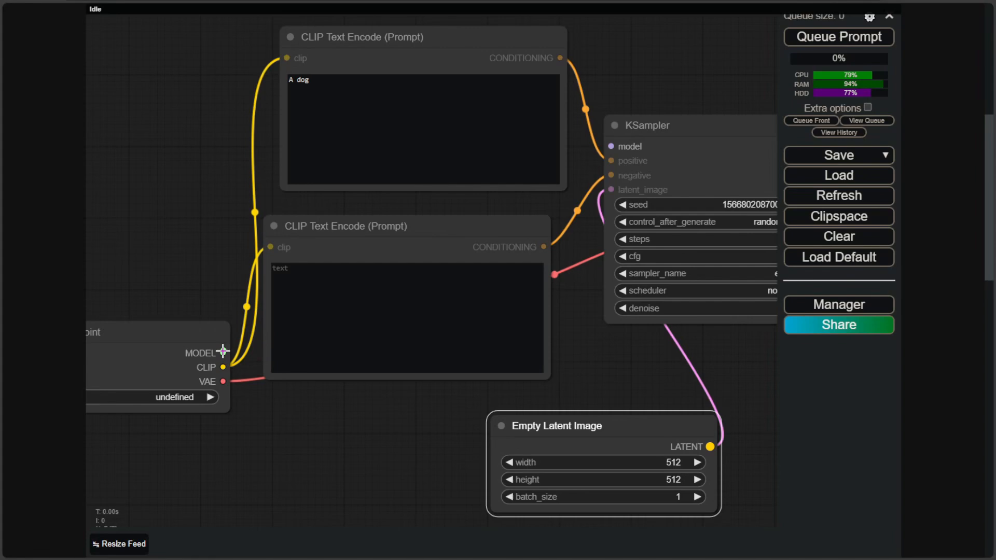
pyautogui.moveTo(222, 353); pyautogui.dragTo(615, 161)
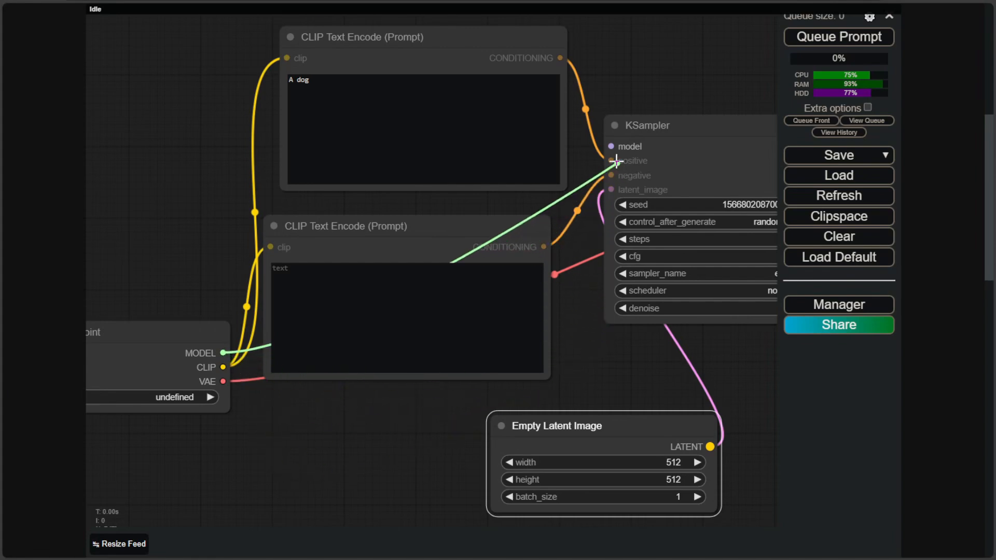